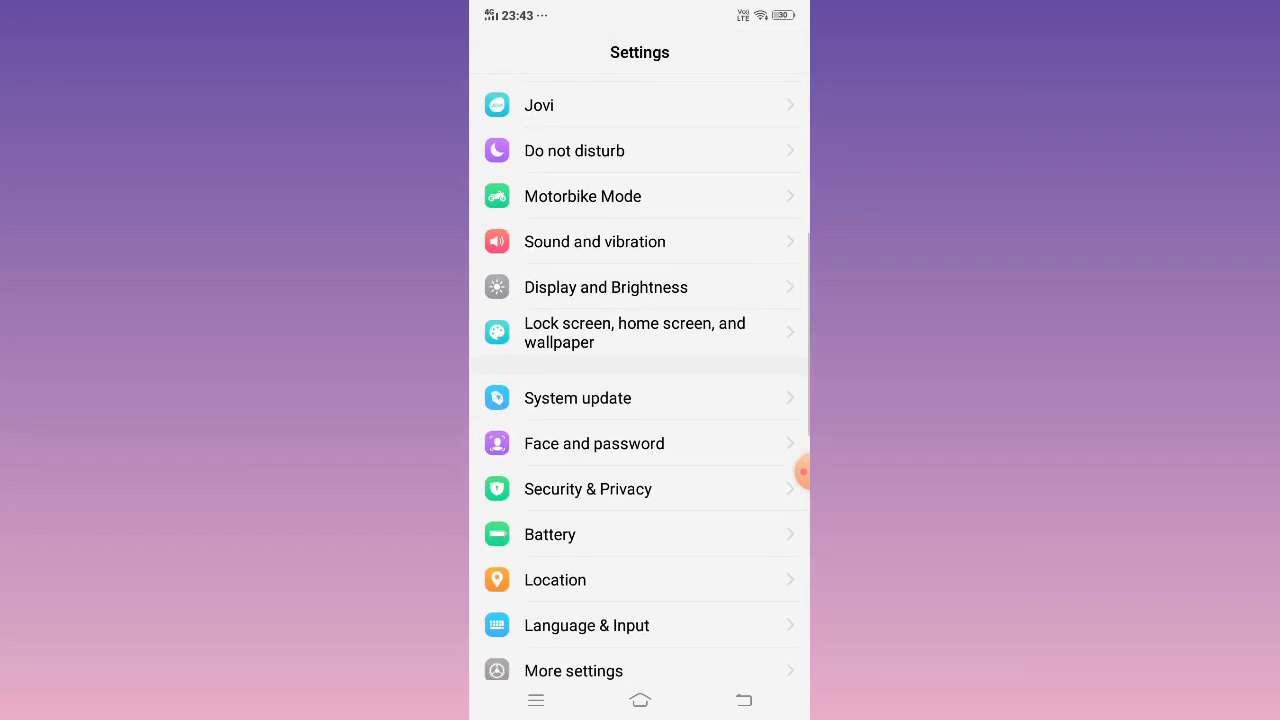
- Reach the App manager's installed-app list through More settings
scroll("down", 3)
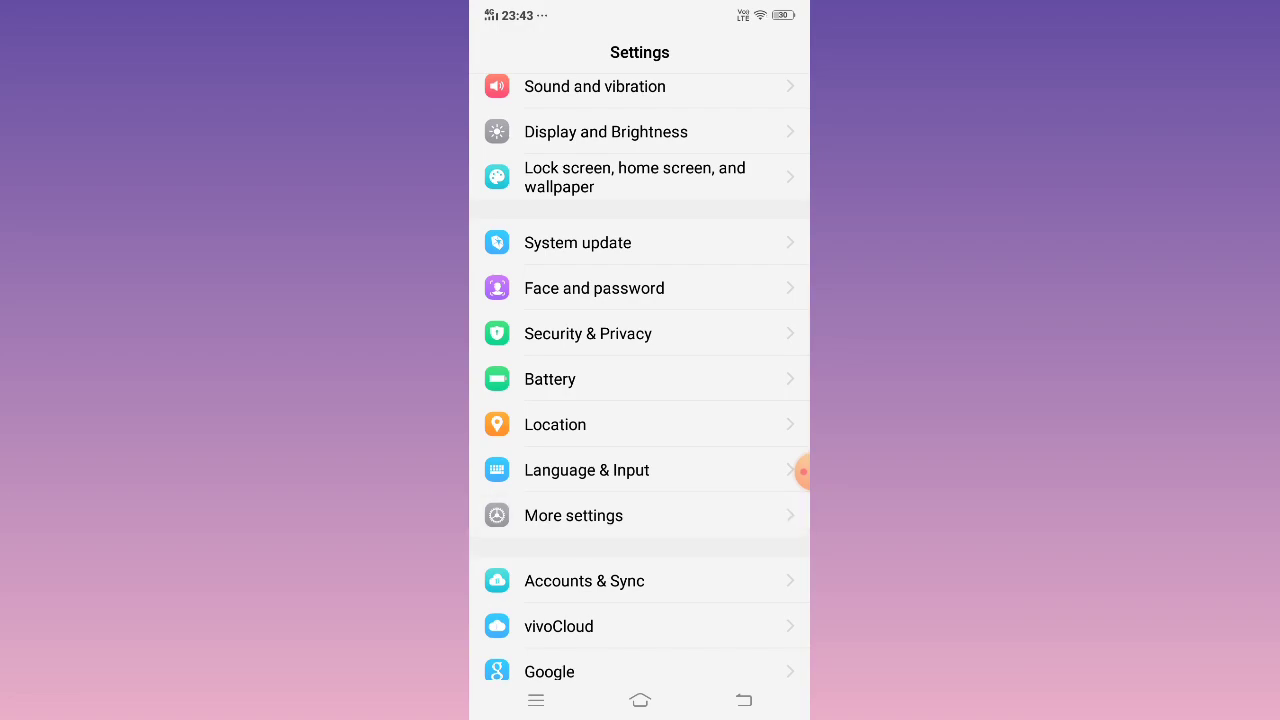
left_click(572, 516)
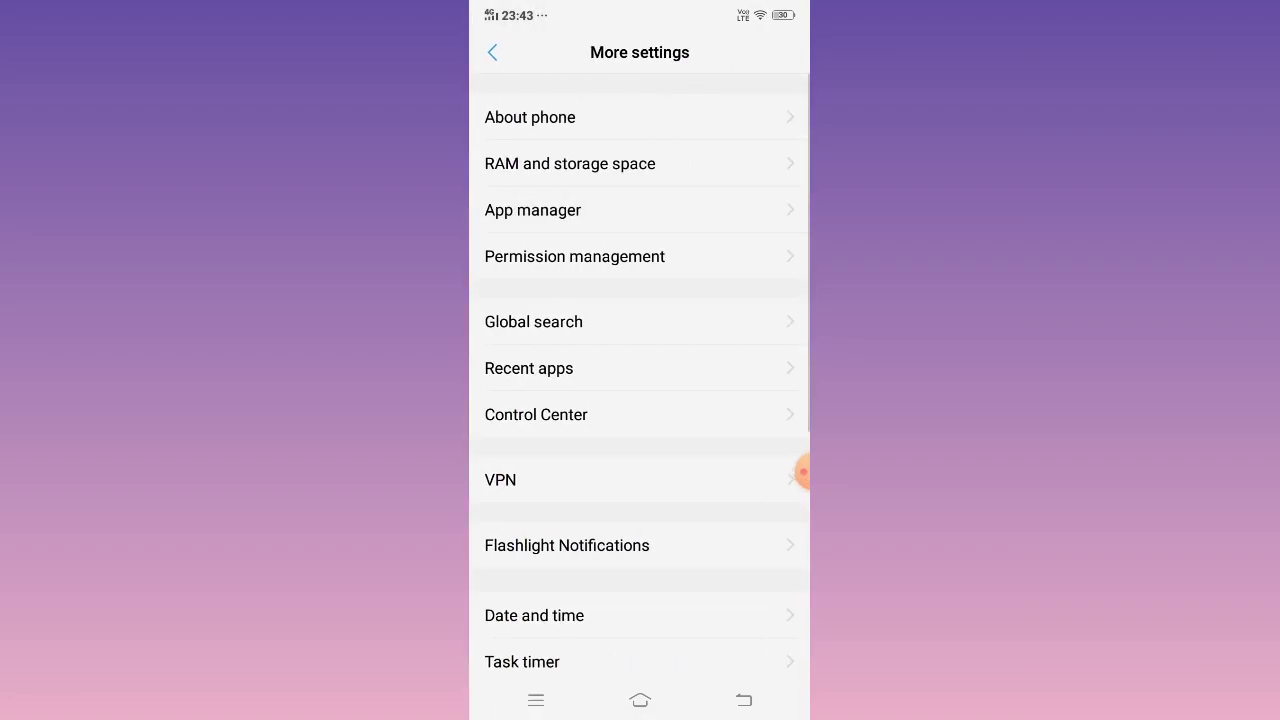
left_click(532, 210)
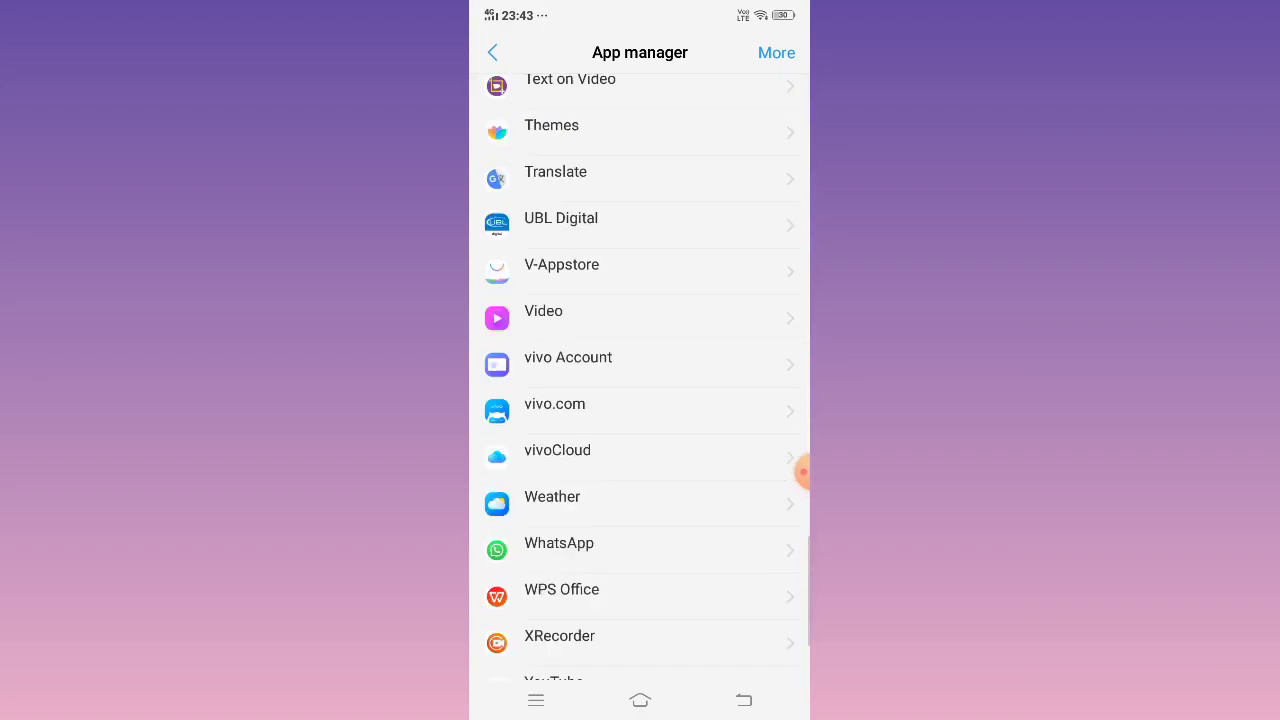
- Scroll the app list down toward the Zoom entry
scroll("down", 3)
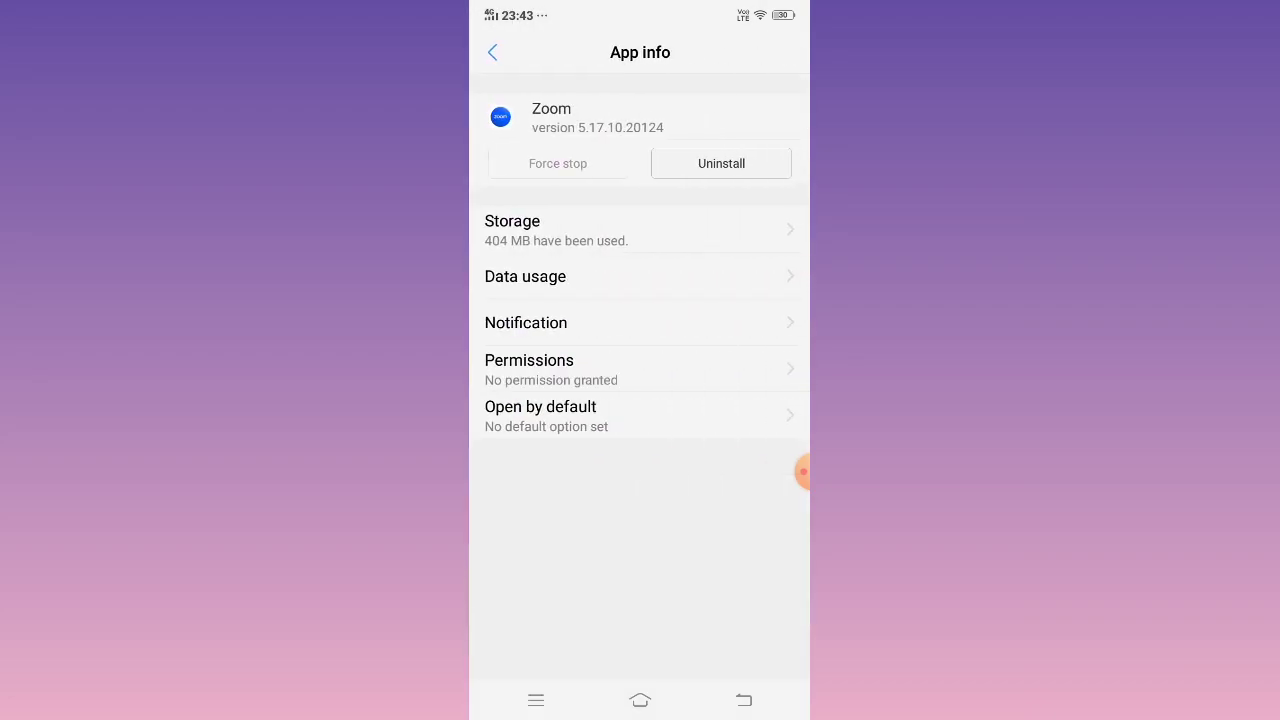
- Show Zoom's storage details with total, data and cache sizes
left_click(528, 360)
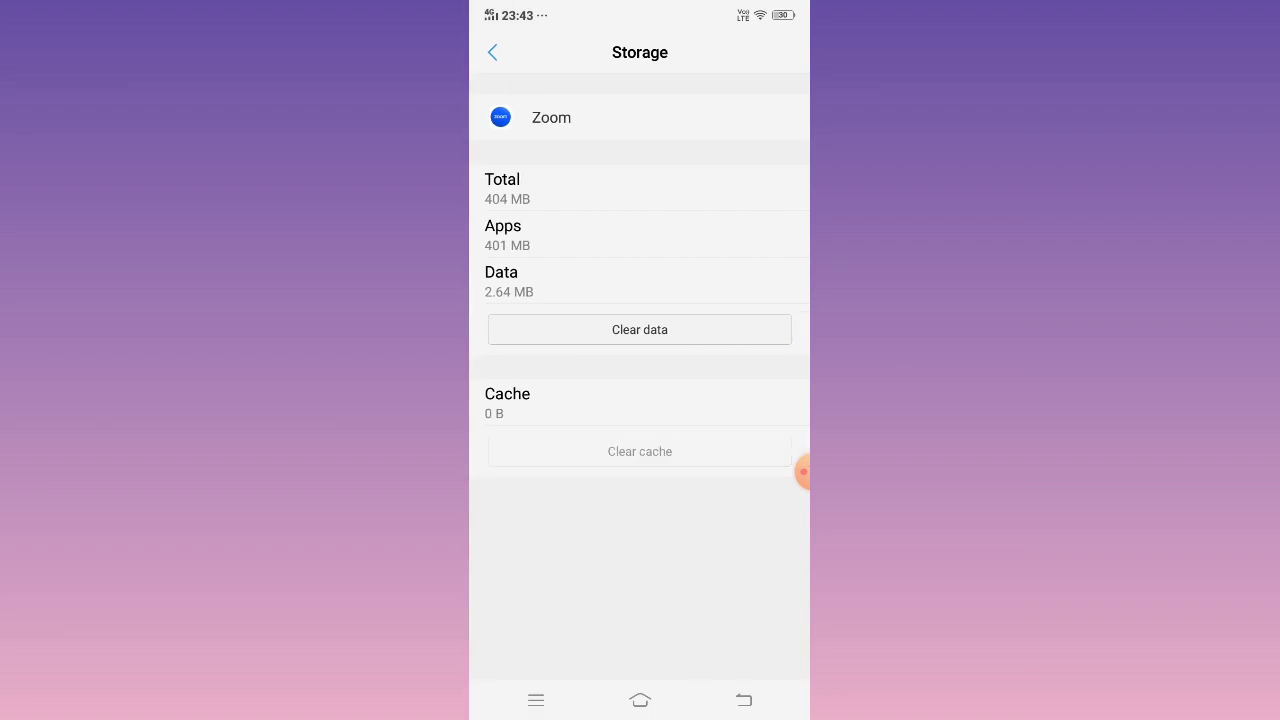
- Clear Zoom's stored data to 0 B and go to the home screen
left_click(640, 328)
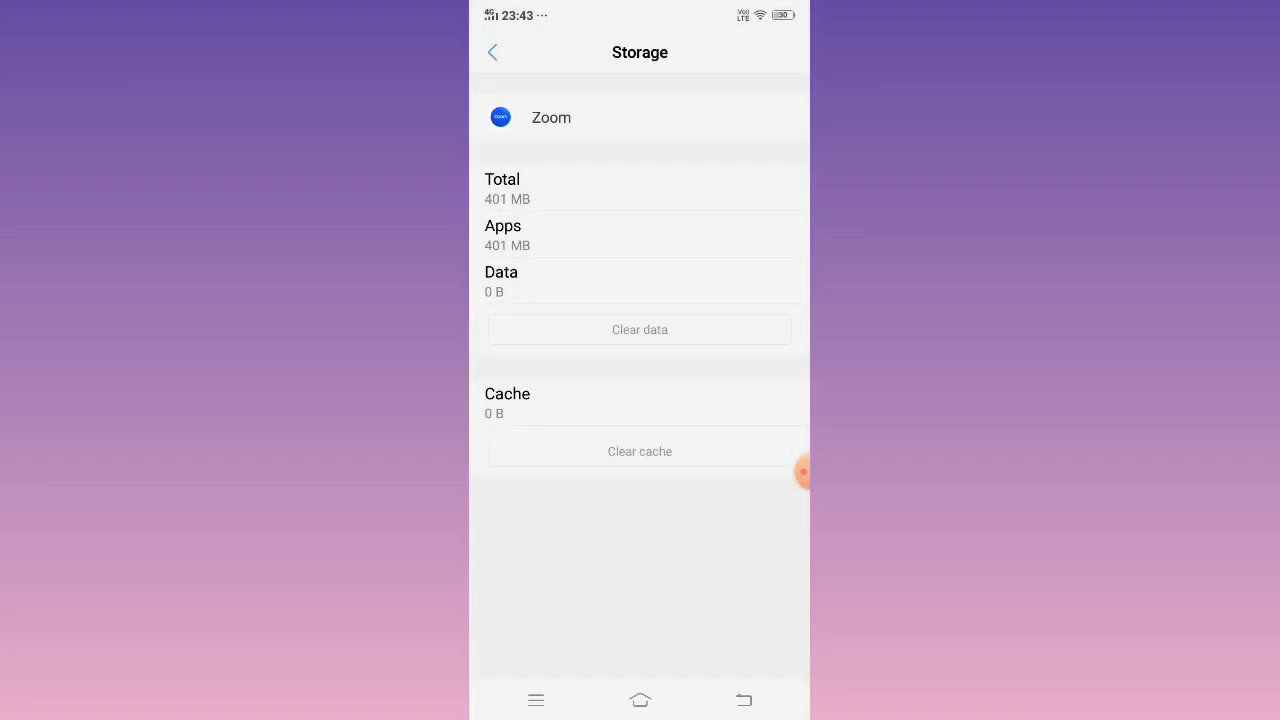
left_click(492, 52)
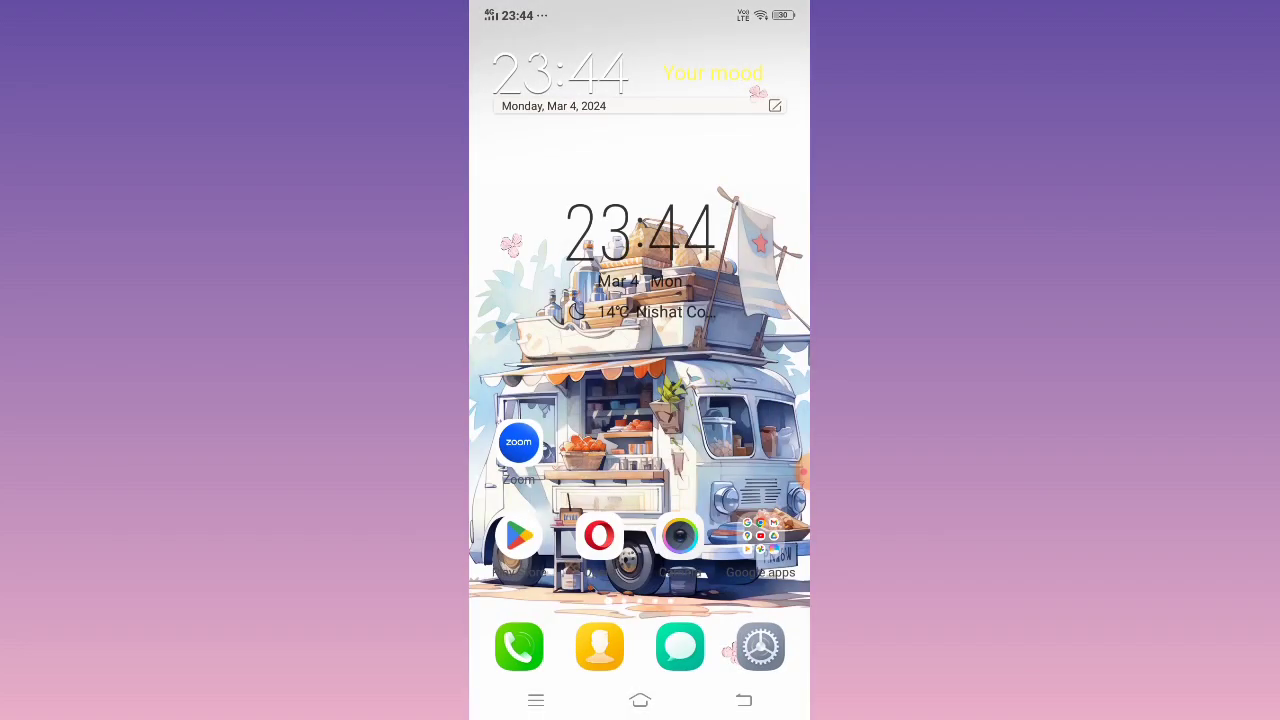
- Launch Zoom from its home-screen icon to the welcome screen
left_click(518, 442)
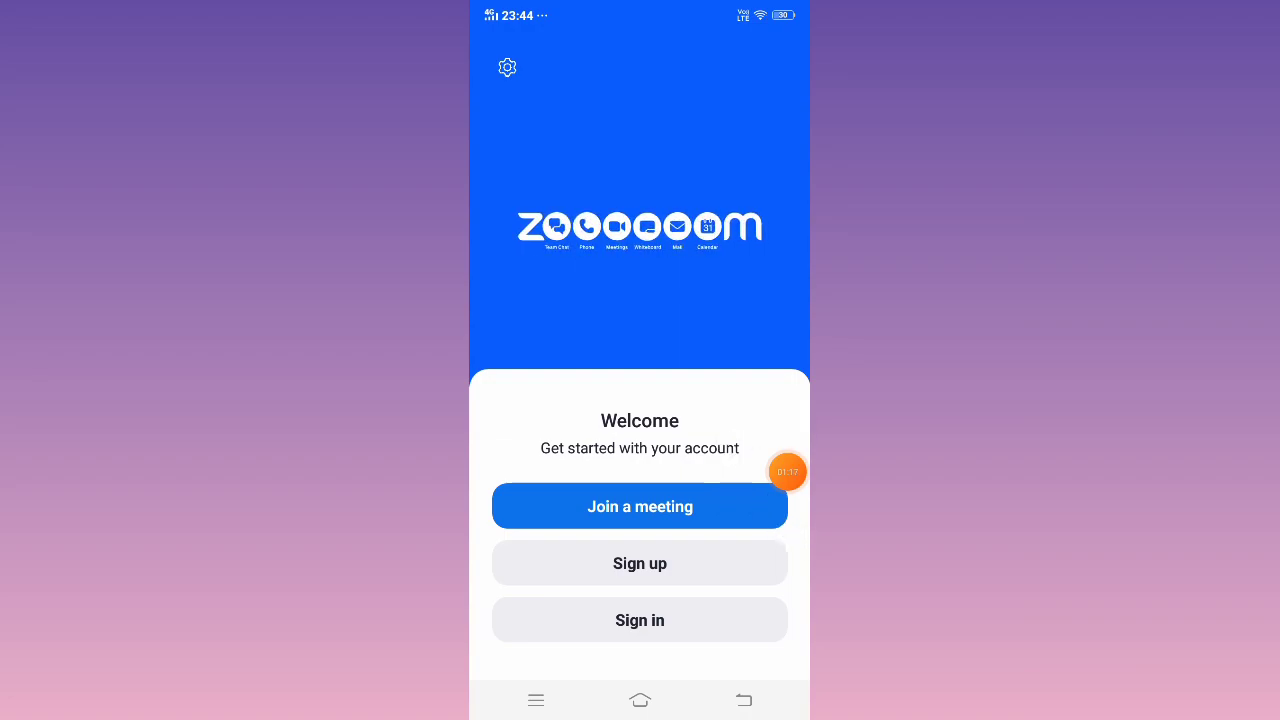
- Try Sign up, back out of the age check, then start Sign in
left_click(640, 564)
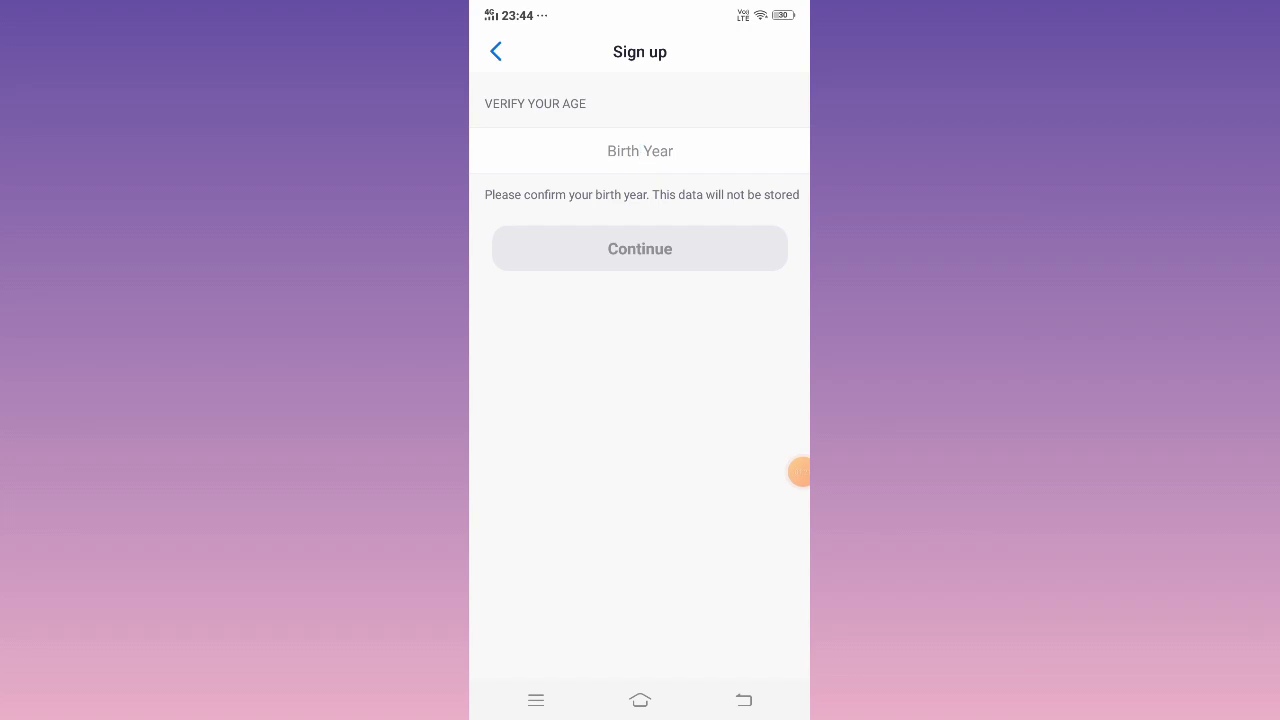
left_click(496, 52)
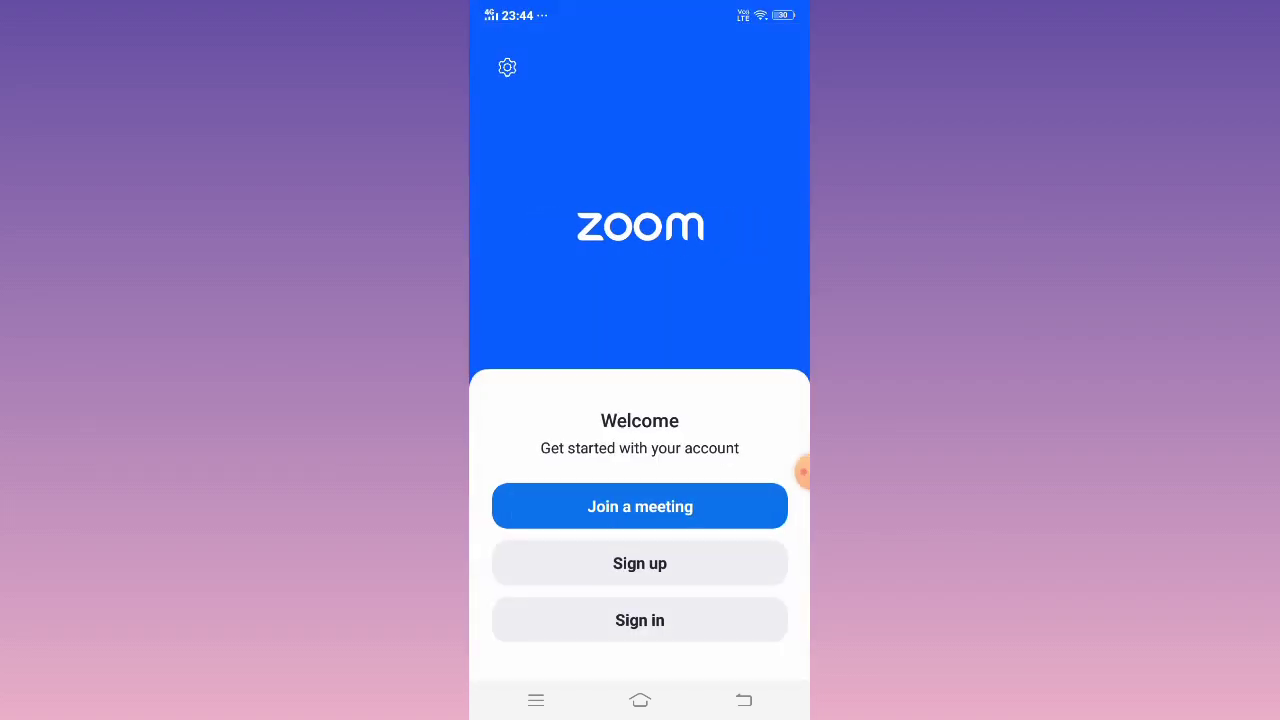
left_click(640, 620)
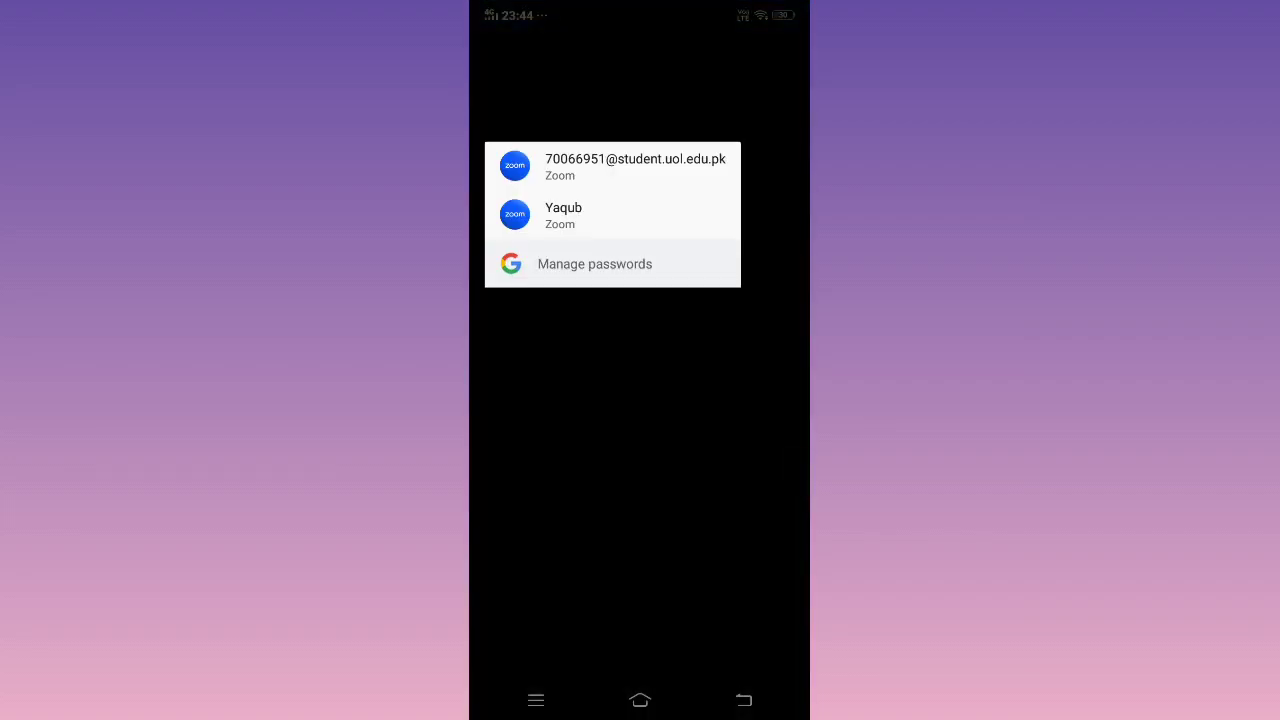